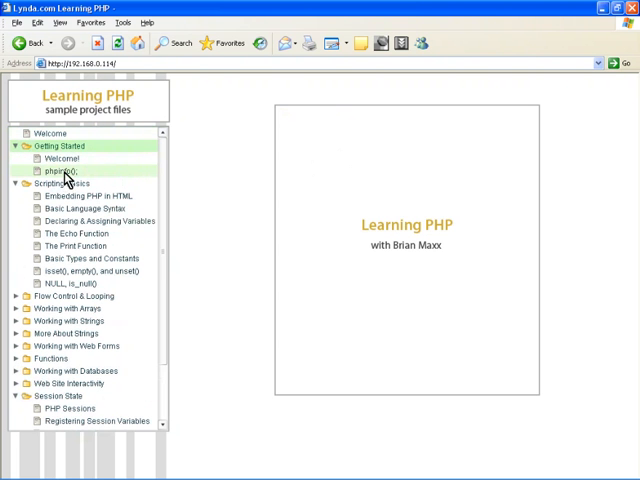
Load the phpinfo() sample page from the Getting Started sidebar link.
{"action": "left_click", "coordinate": [62, 172]}
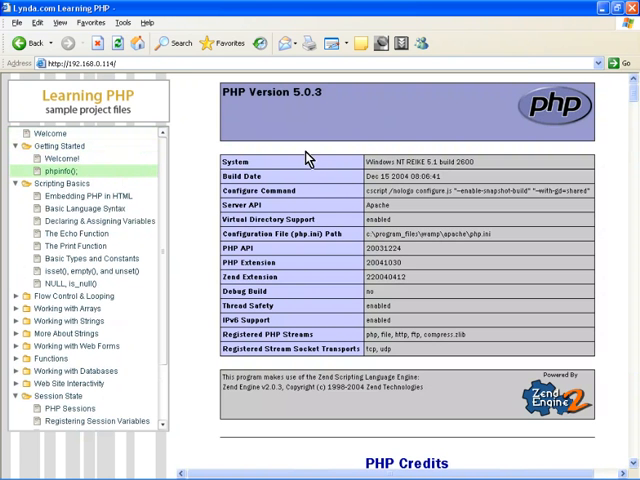
{"action": "mouse_move", "coordinate": [348, 192]}
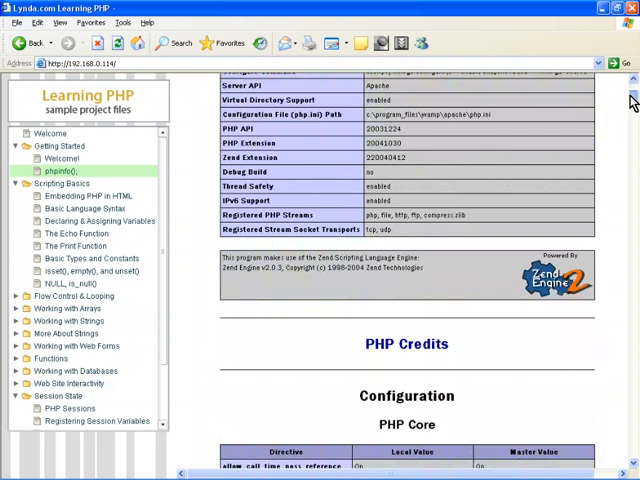
{"action": "scroll", "scroll_direction": "down", "scroll_amount": 3}
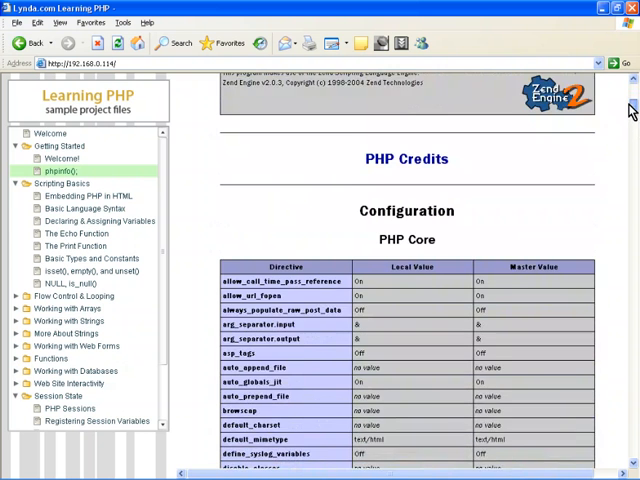
{"action": "scroll", "scroll_direction": "down", "scroll_amount": 3}
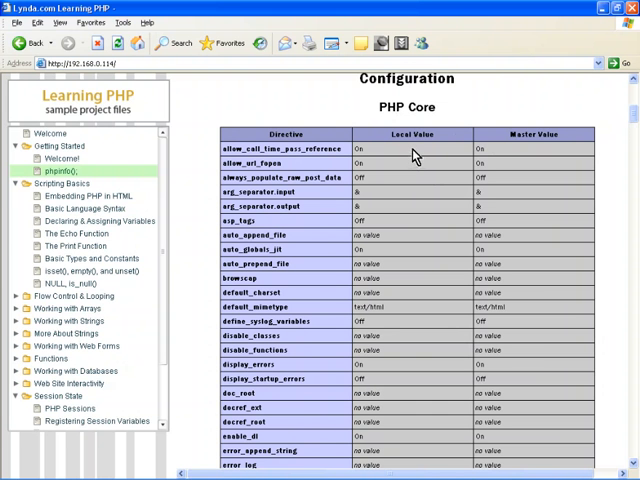
{"action": "mouse_move", "coordinate": [416, 156]}
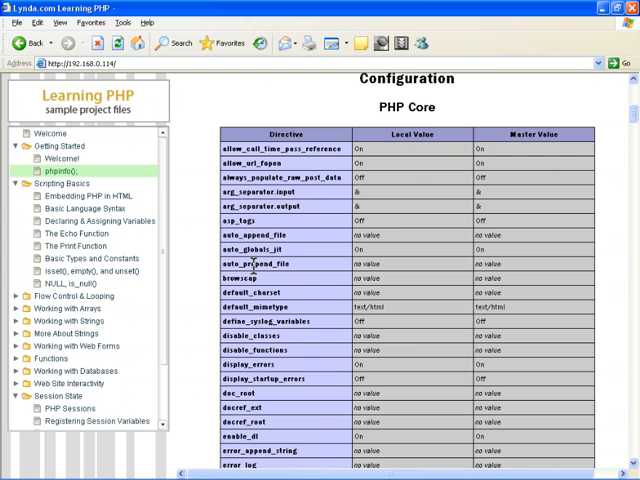
{"action": "mouse_move", "coordinate": [252, 276]}
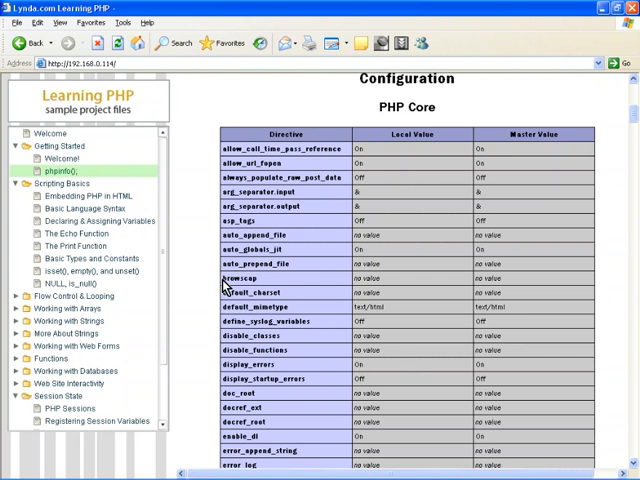
{"action": "mouse_move", "coordinate": [298, 324]}
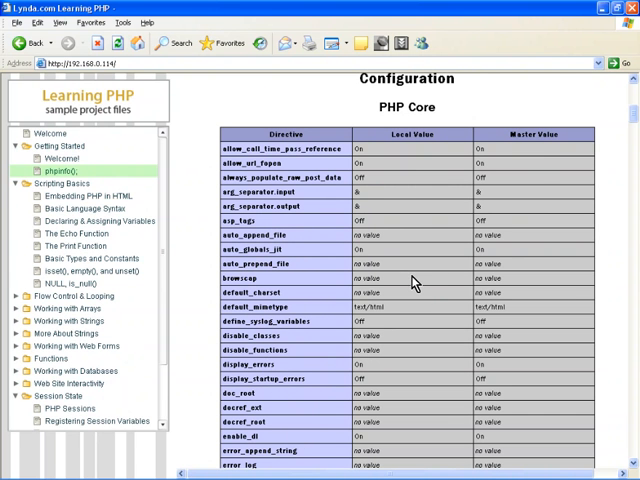
{"action": "mouse_move", "coordinate": [412, 284]}
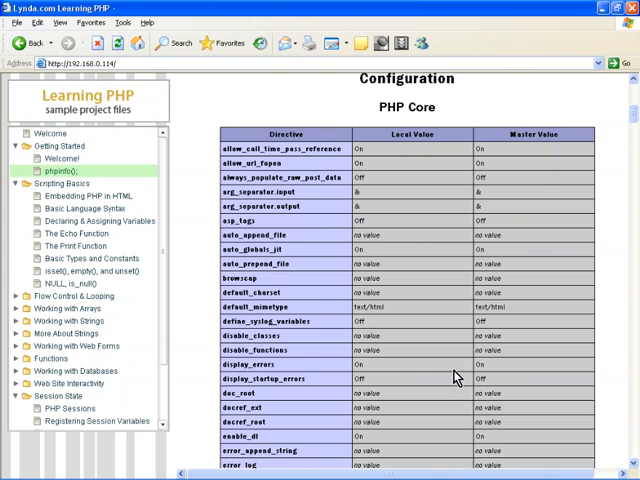
{"action": "scroll", "scroll_direction": "down", "scroll_amount": 3}
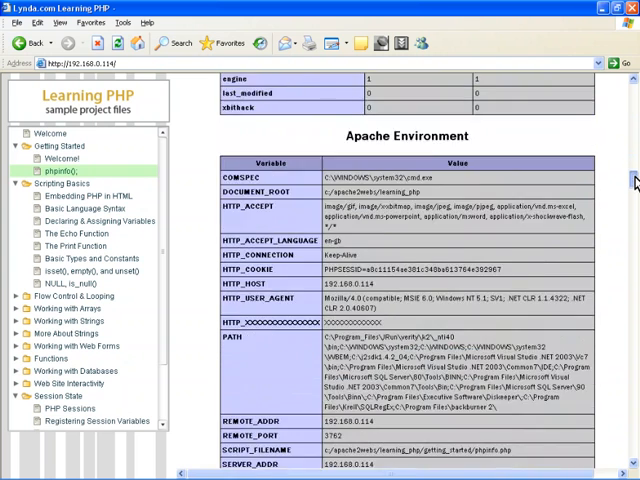
{"action": "scroll", "scroll_direction": "down", "scroll_amount": 3}
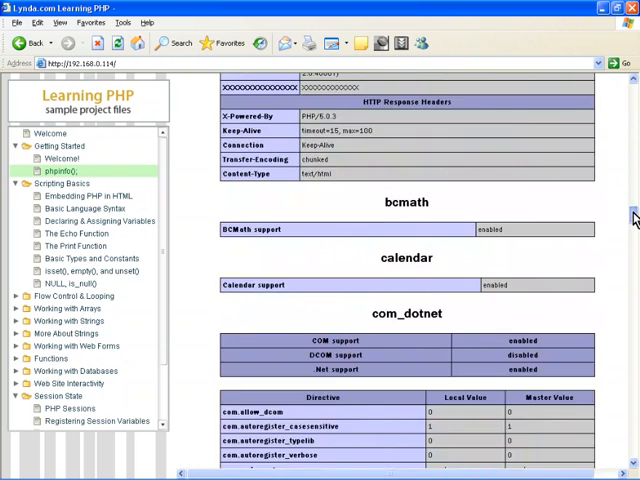
{"action": "scroll", "scroll_direction": "down", "scroll_amount": 3}
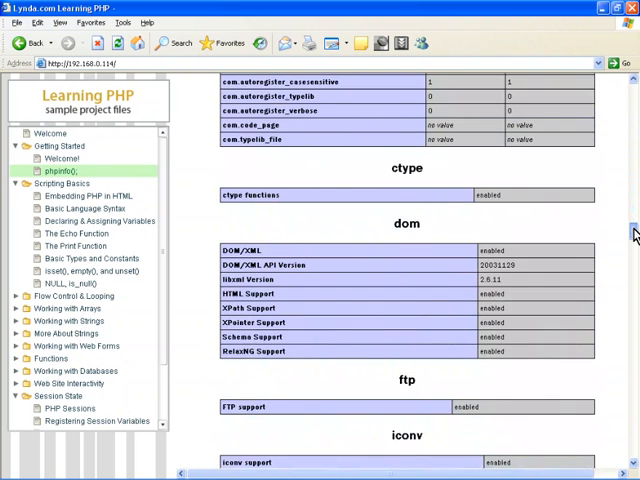
{"action": "scroll", "scroll_direction": "down", "scroll_amount": 3}
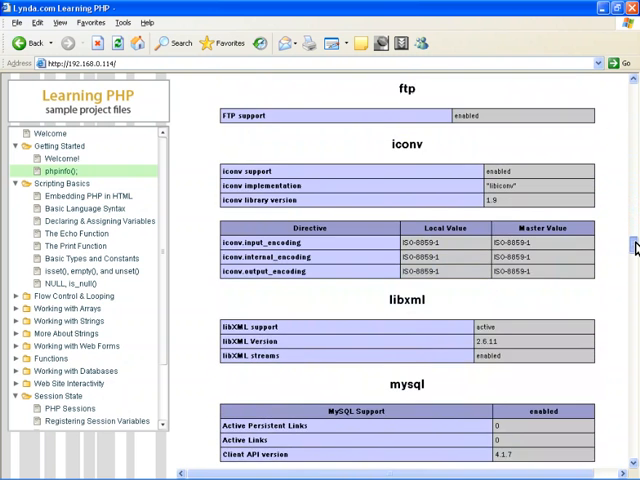
{"action": "scroll", "scroll_direction": "down", "scroll_amount": 3}
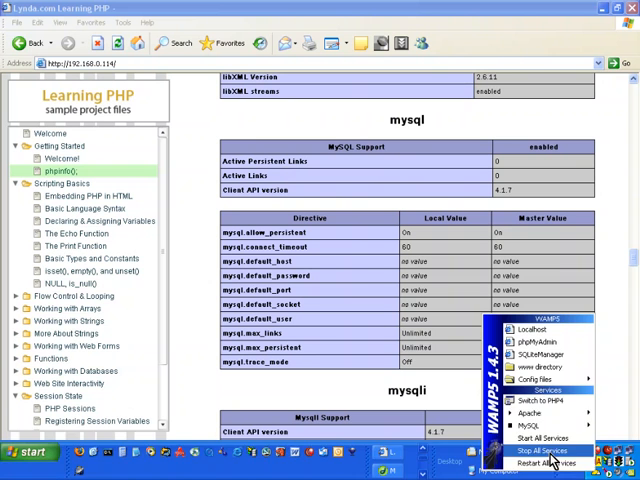
{"action": "mouse_move", "coordinate": [540, 378]}
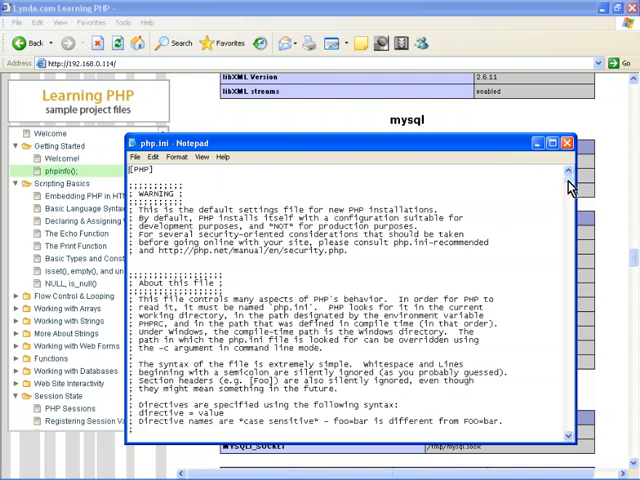
Scroll php.ini to the language options and highlight the engine = On setting.
{"action": "scroll", "scroll_direction": "down", "scroll_amount": 3}
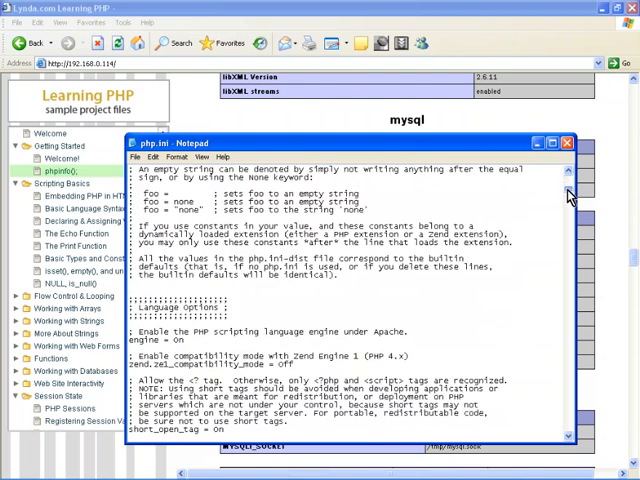
{"action": "scroll", "scroll_direction": "down", "scroll_amount": 3}
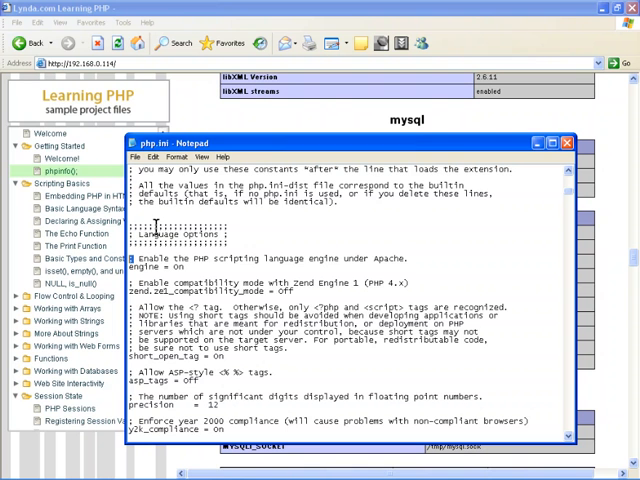
{"action": "mouse_move", "coordinate": [184, 260]}
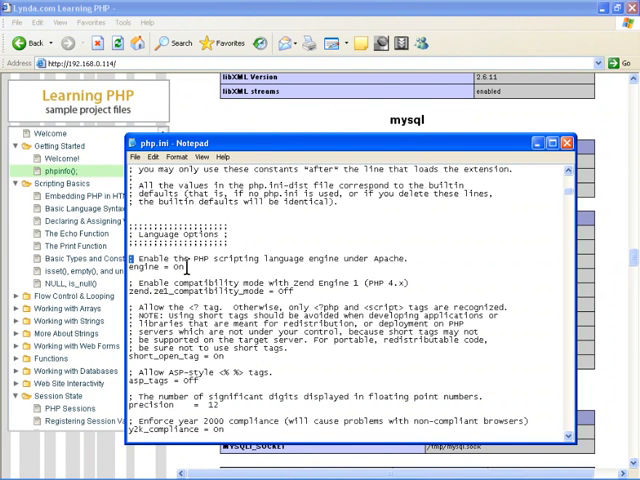
{"action": "double_click", "coordinate": [160, 268]}
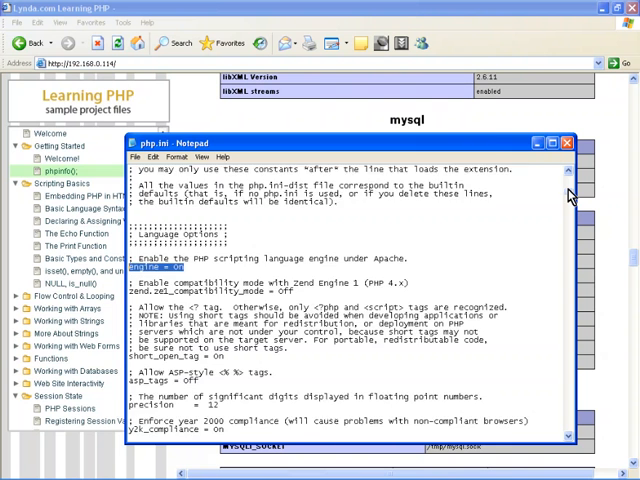
{"action": "scroll", "scroll_direction": "down", "scroll_amount": 3}
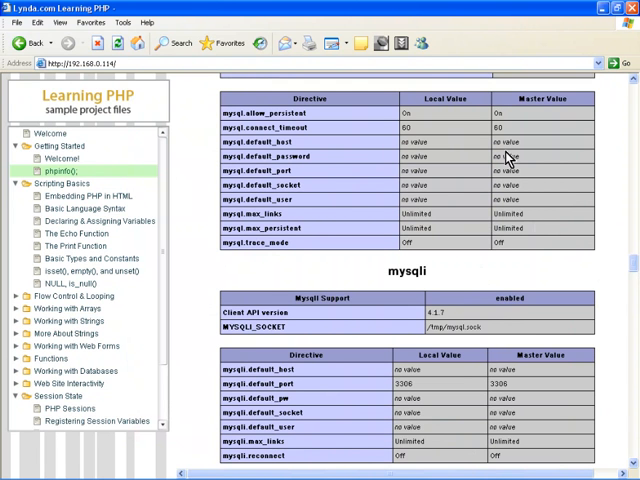
{"action": "mouse_move", "coordinate": [510, 292]}
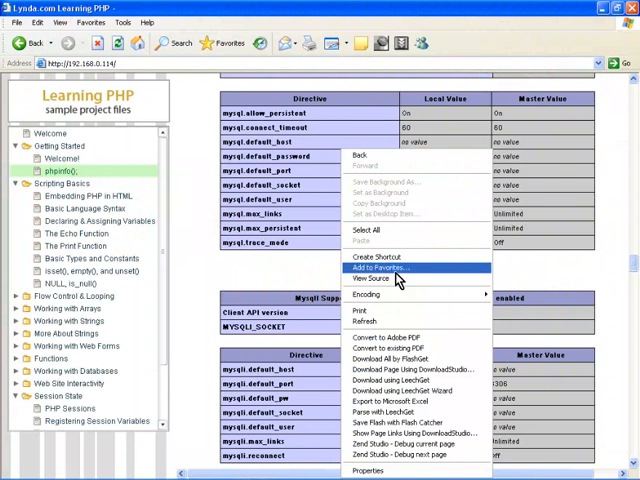
View the phpinfo page's HTML source in Notepad and scroll through it.
{"action": "left_click", "coordinate": [372, 280]}
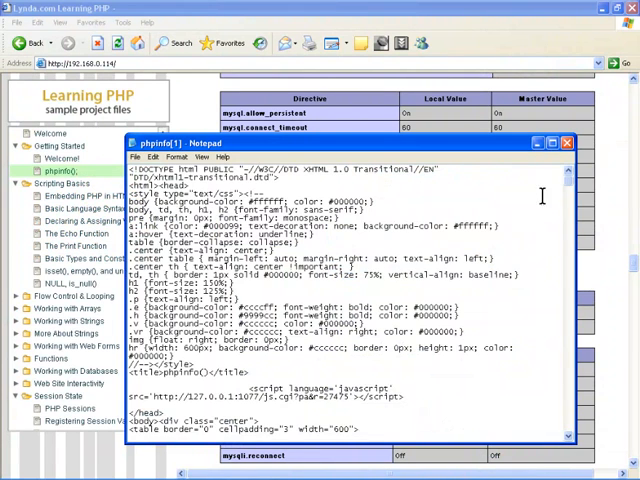
{"action": "scroll", "scroll_direction": "down", "scroll_amount": 3}
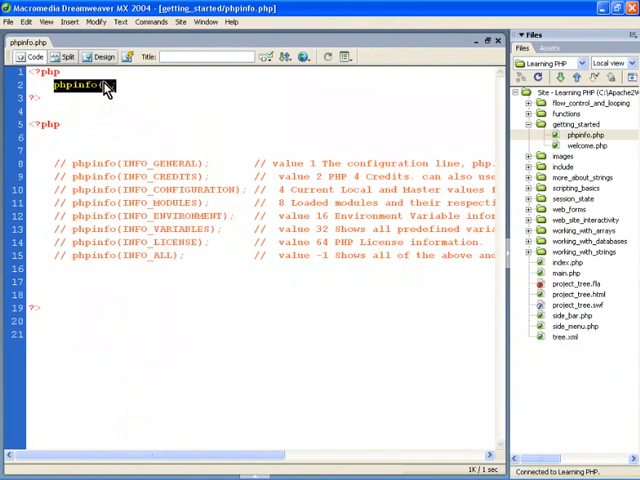
Comment out phpinfo(); and uncomment the phpinfo(INFO_GENERAL); line.
{"action": "left_click", "coordinate": [116, 84]}
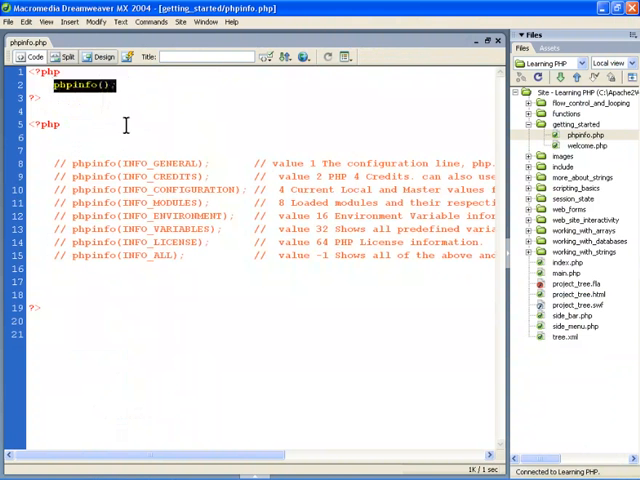
{"action": "double_click", "coordinate": [164, 164]}
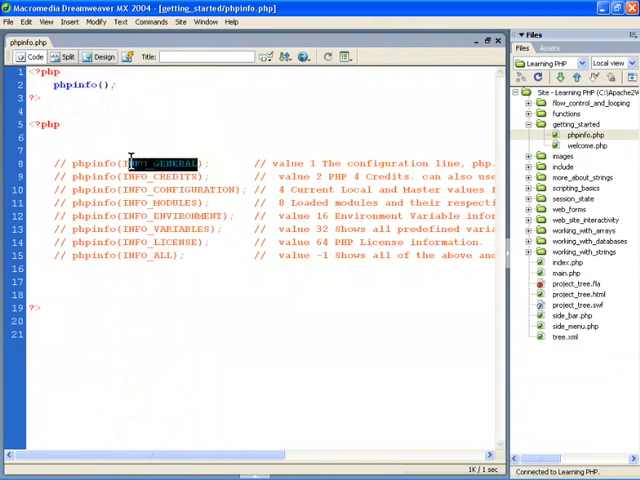
{"action": "double_click", "coordinate": [160, 164]}
{"action": "type", "text": "// "}
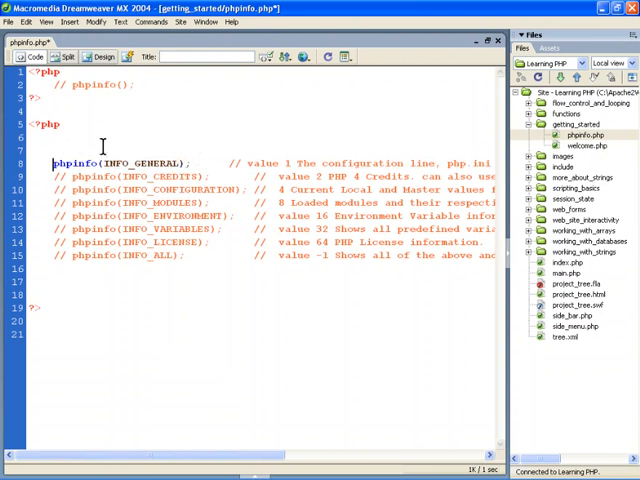
{"action": "double_click", "coordinate": [136, 164]}
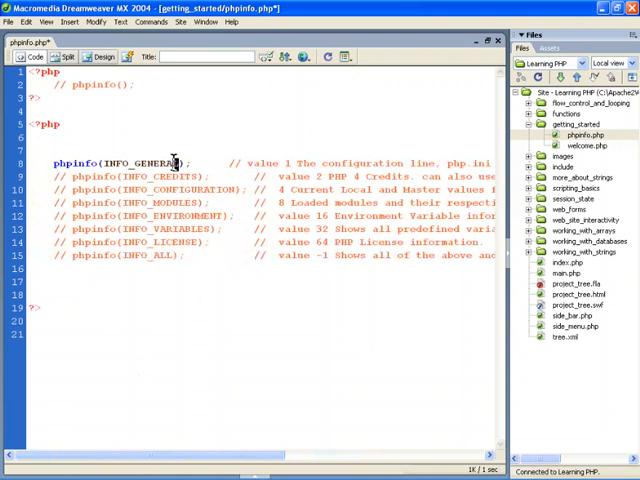
{"action": "double_click", "coordinate": [140, 164]}
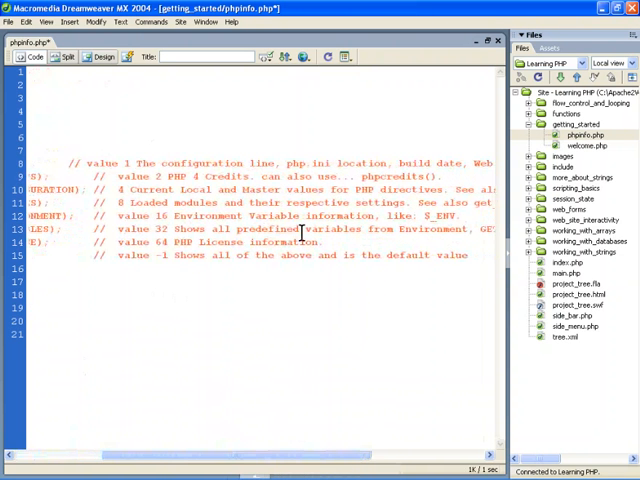
{"action": "mouse_move", "coordinate": [438, 256]}
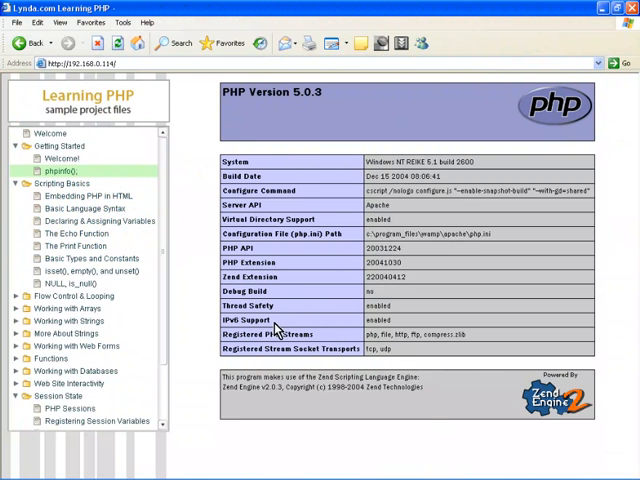
{"action": "mouse_move", "coordinate": [342, 164]}
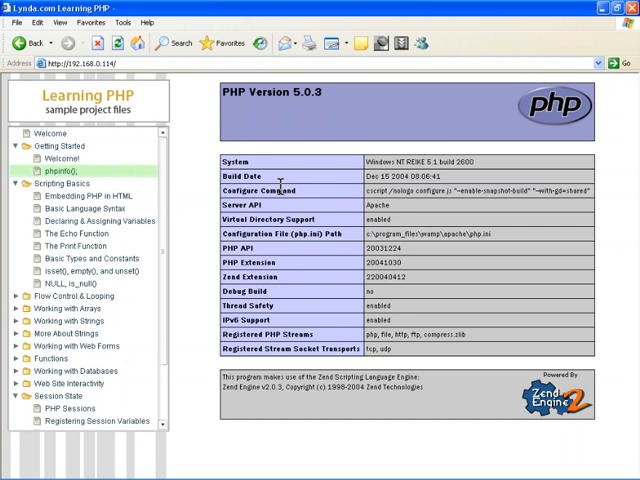
{"action": "mouse_move", "coordinate": [282, 190]}
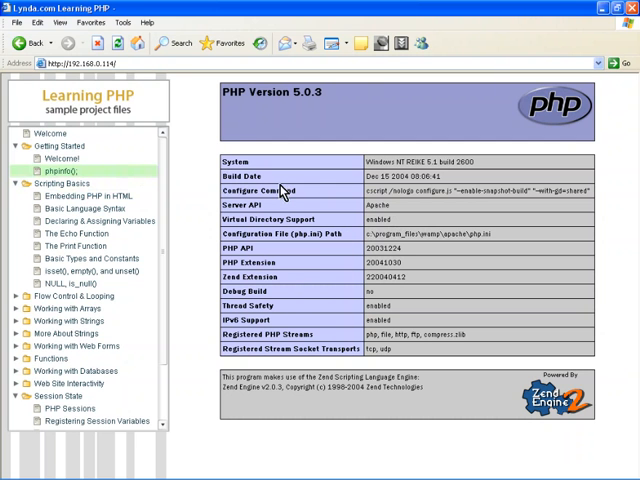